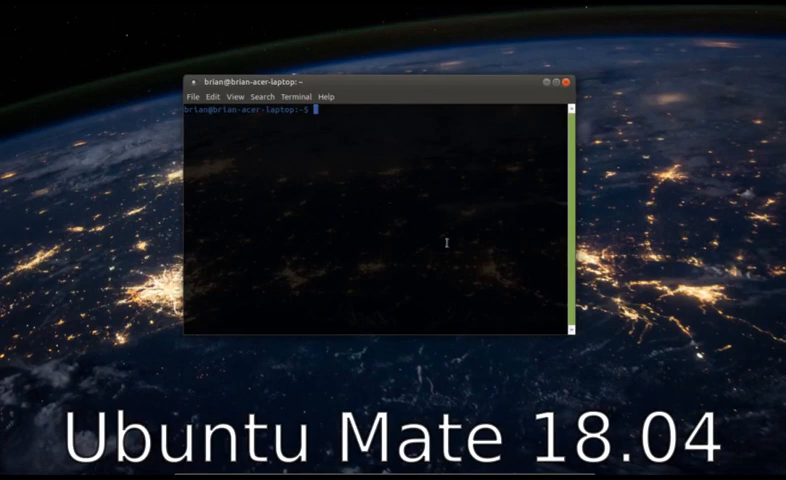
mouse_move(382, 243)
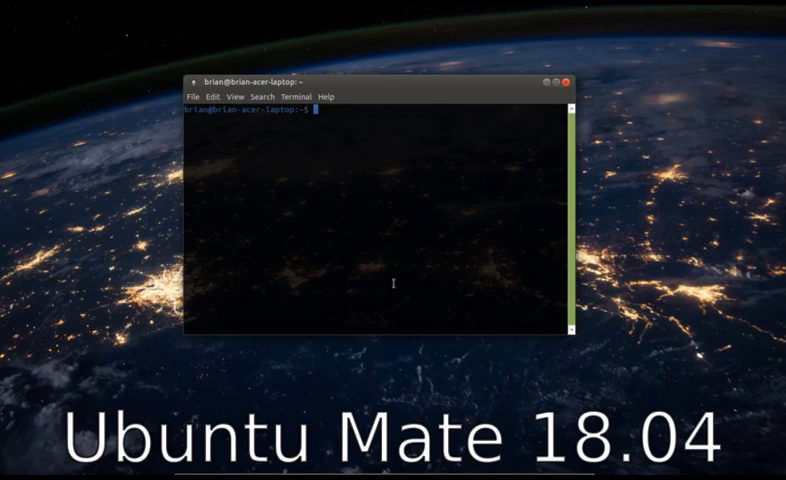
mouse_move(355, 84)
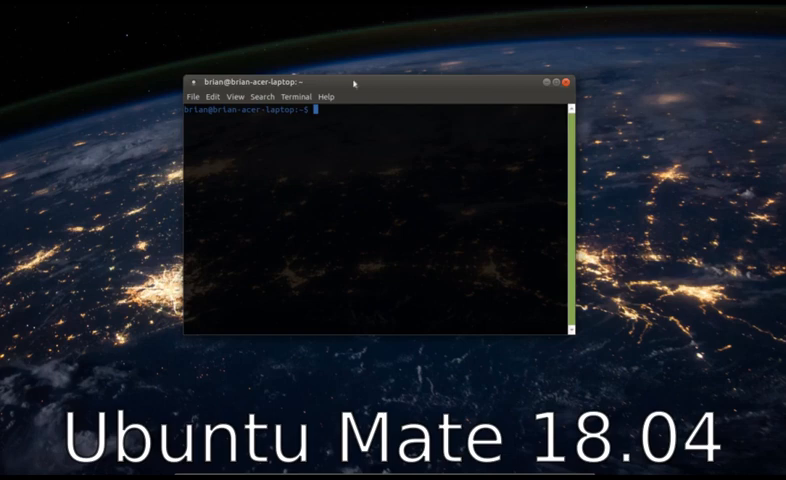
mouse_move(395, 261)
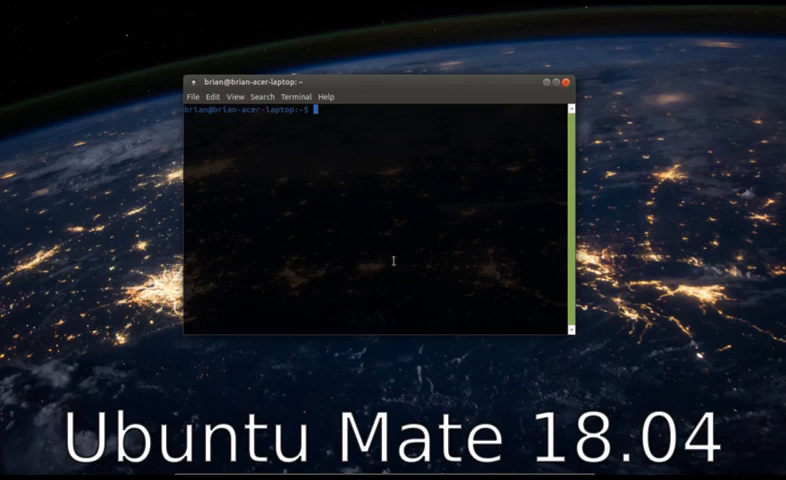
mouse_move(341, 89)
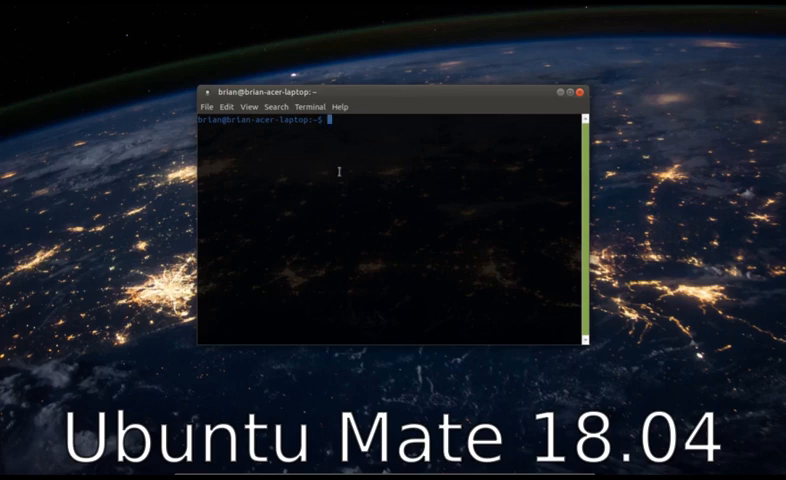
- Install the edge Barrier snap with 'sudo snap install --edge barrier'
type("sudo snap install")
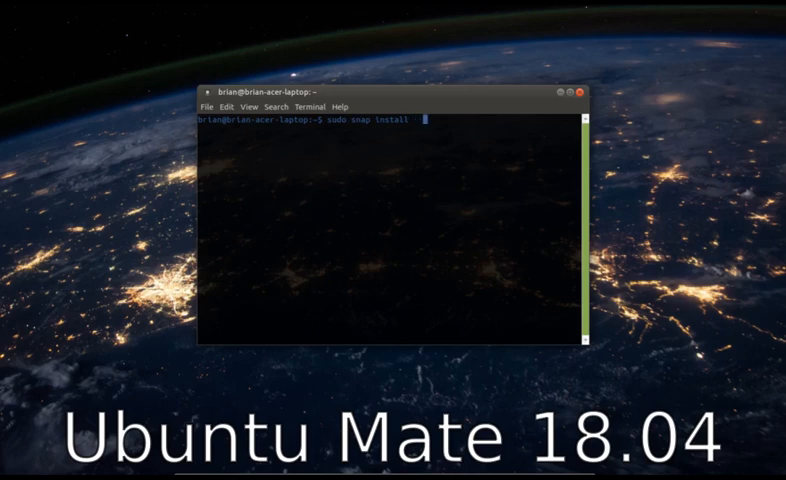
type("--edge")
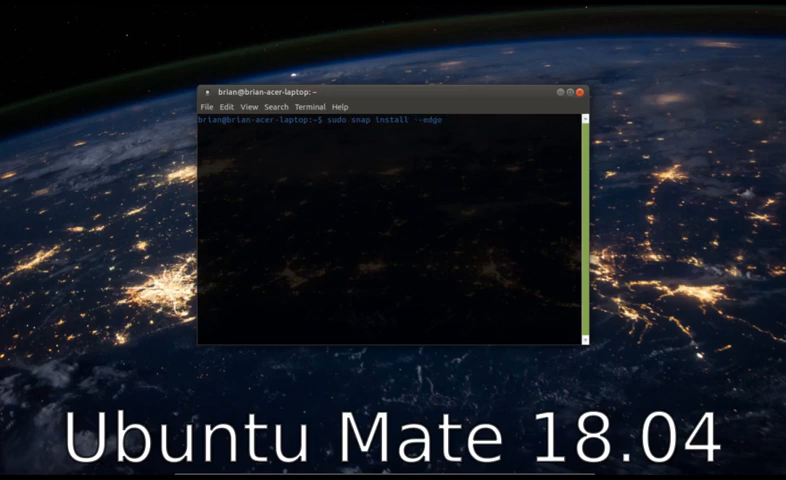
type("barrier")
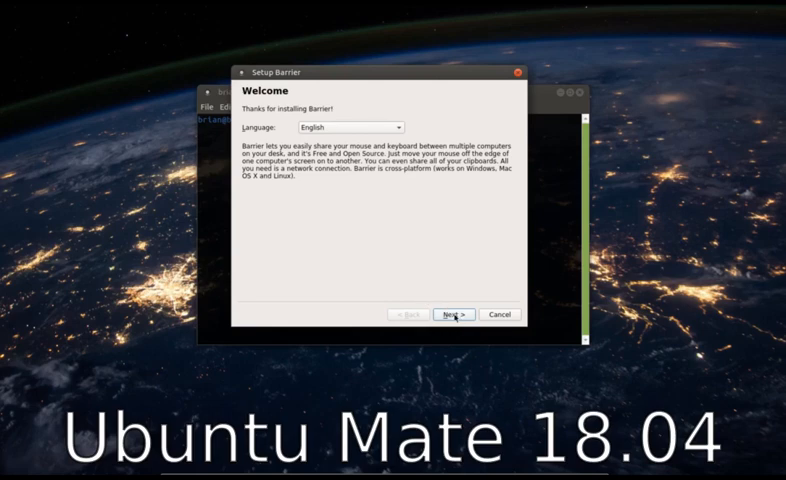
- Complete the Barrier setup wizard choosing Server so Ubuntu shares its mouse and keyboard
left_click(451, 314)
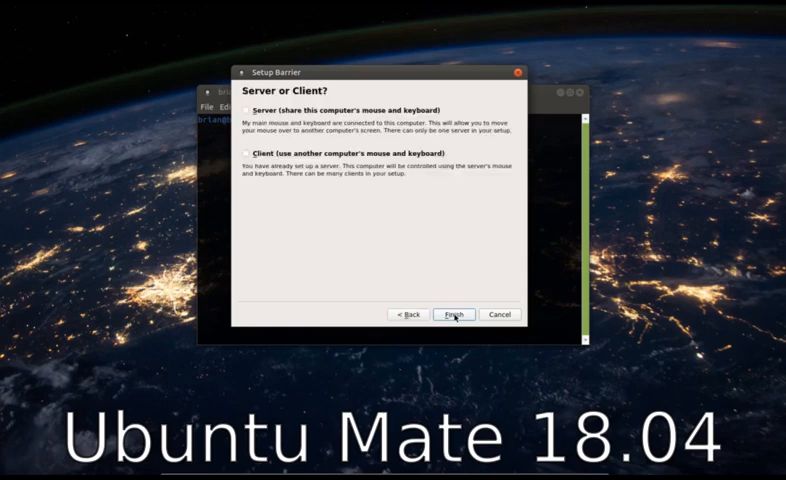
left_click(249, 110)
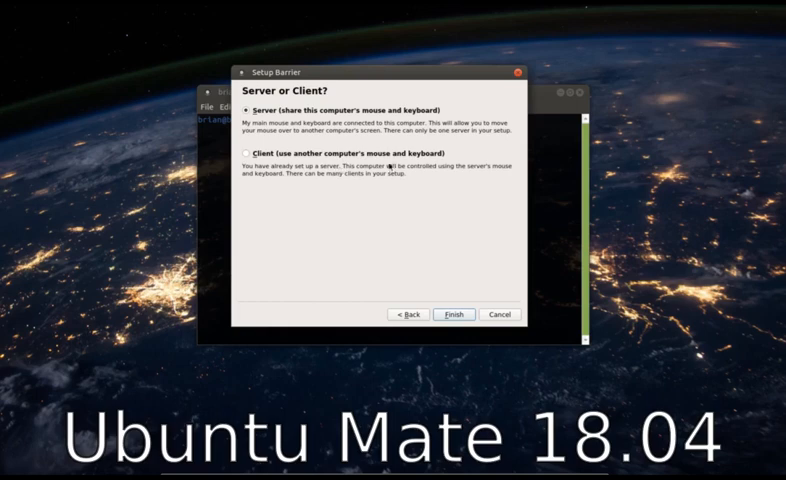
mouse_move(460, 305)
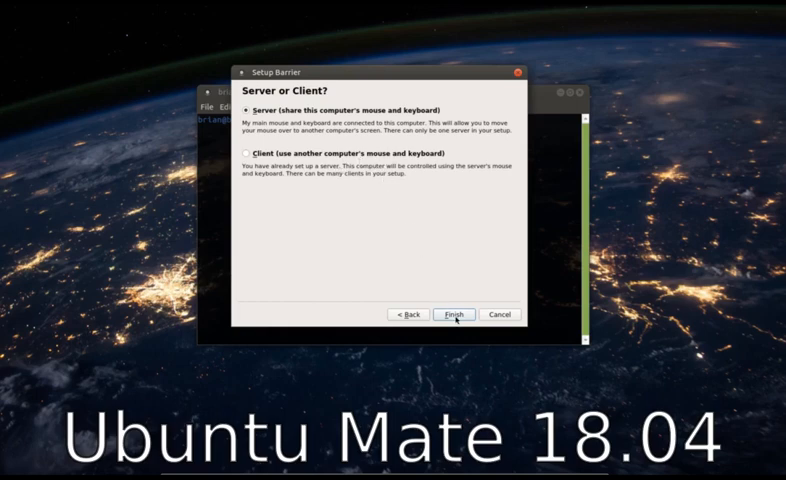
left_click(453, 314)
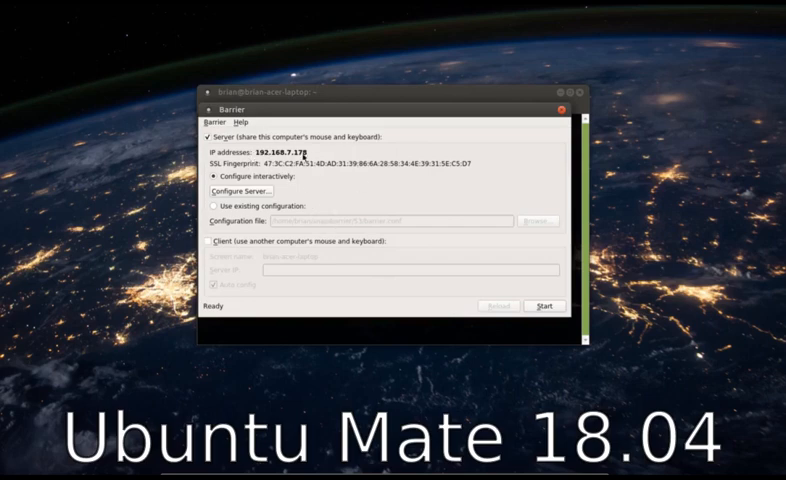
mouse_move(321, 186)
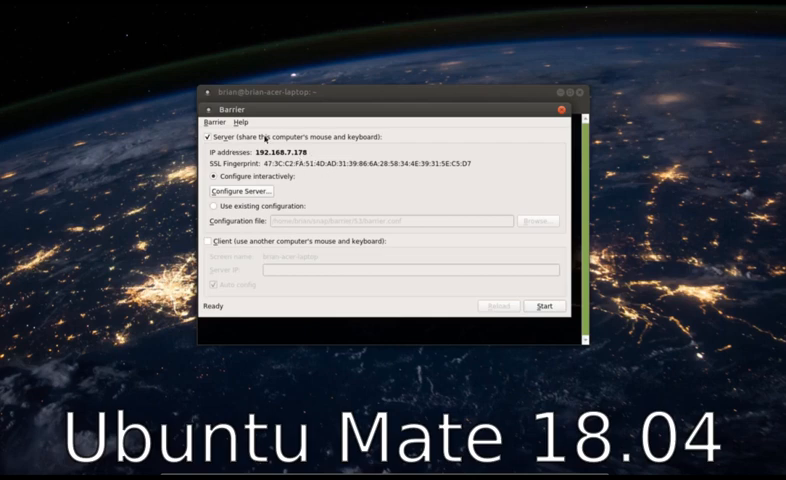
mouse_move(314, 188)
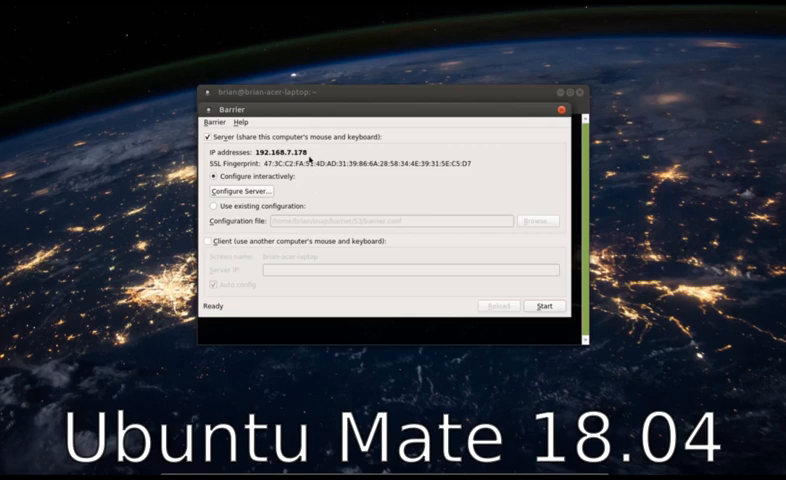
mouse_move(313, 184)
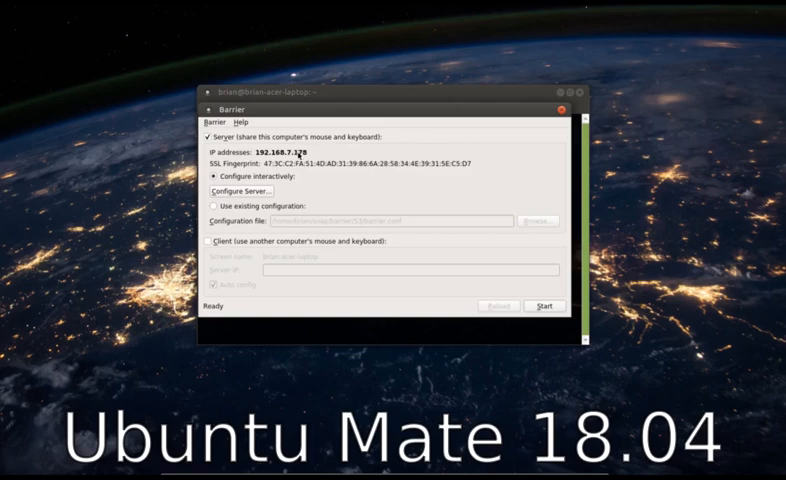
mouse_move(317, 176)
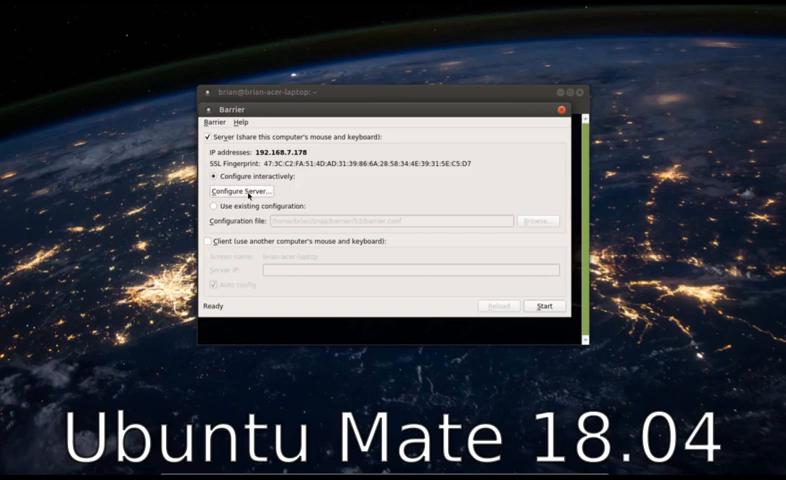
- Open Configure Server after noting the server IP 192.168.7.178
left_click(242, 191)
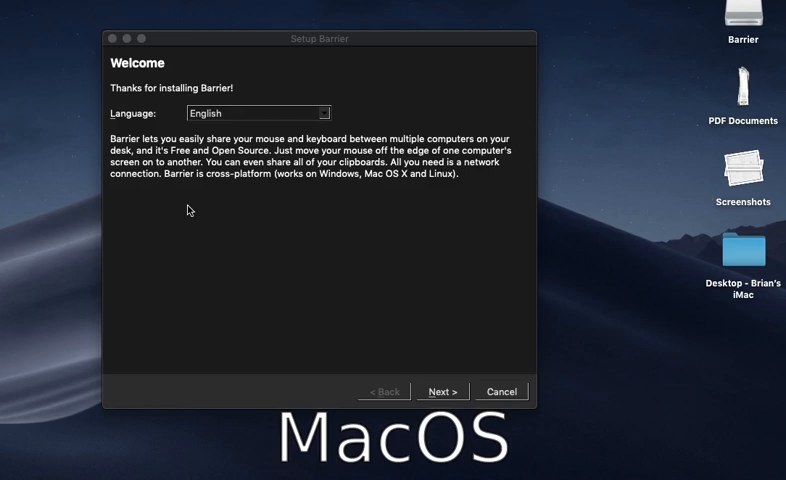
mouse_move(277, 38)
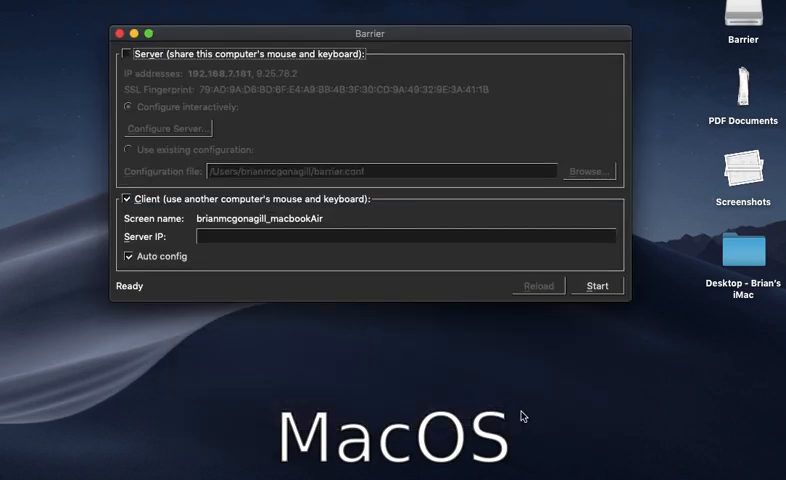
mouse_move(217, 70)
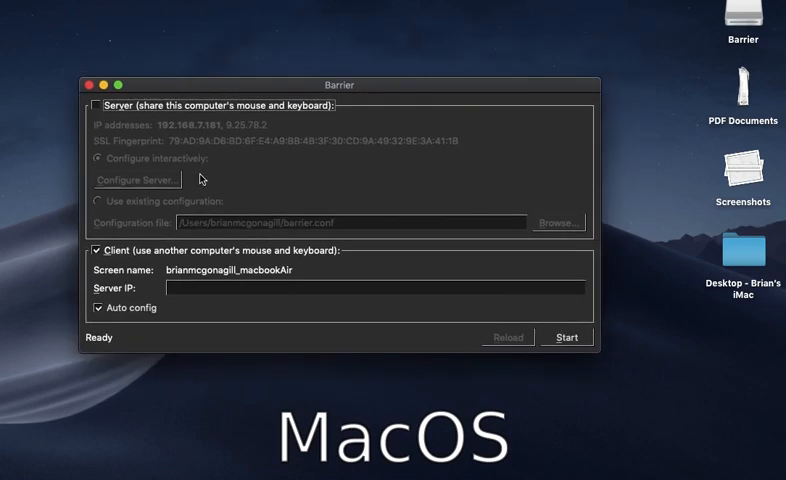
mouse_move(238, 146)
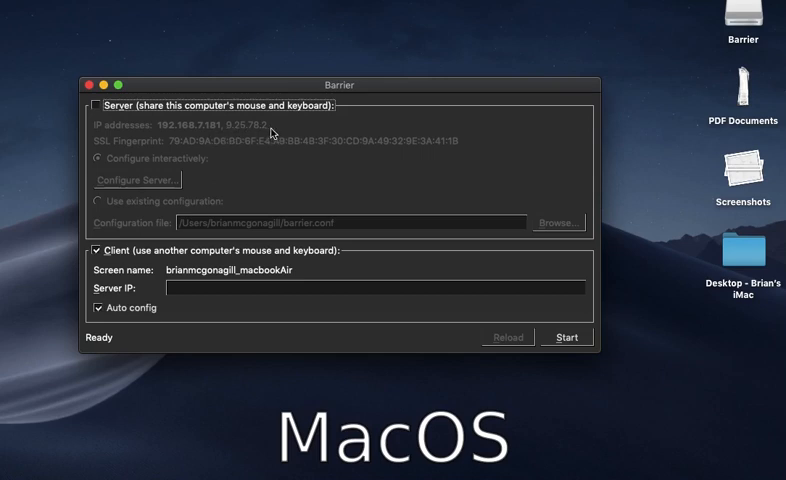
mouse_move(238, 166)
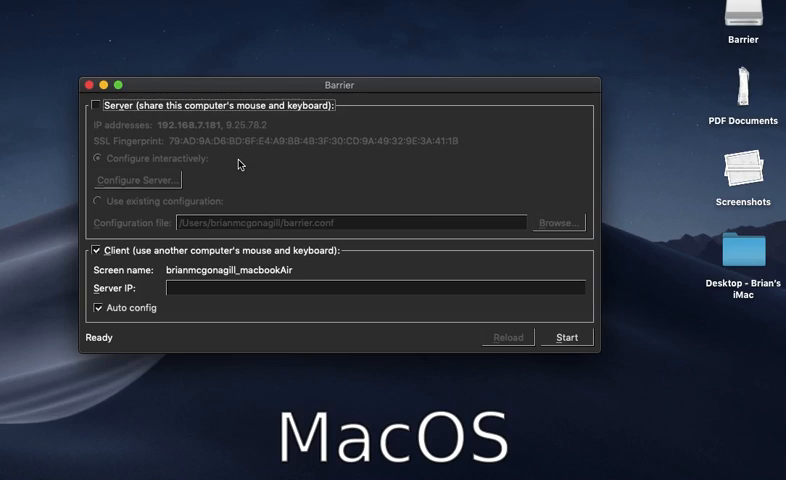
mouse_move(150, 216)
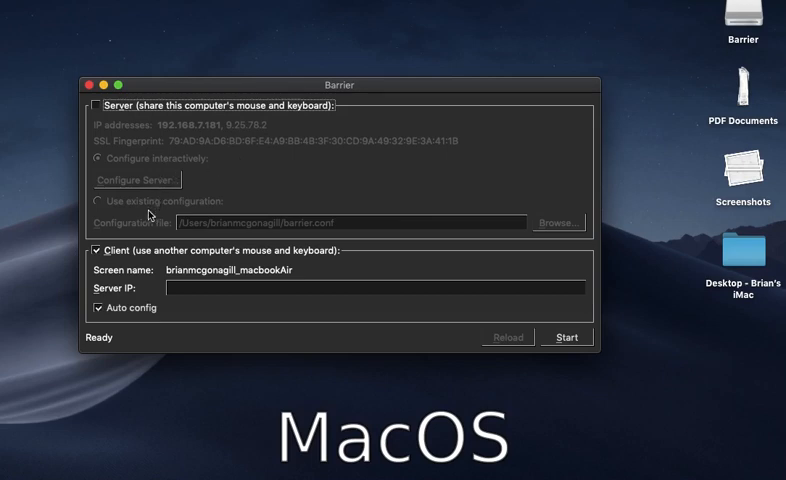
mouse_move(148, 293)
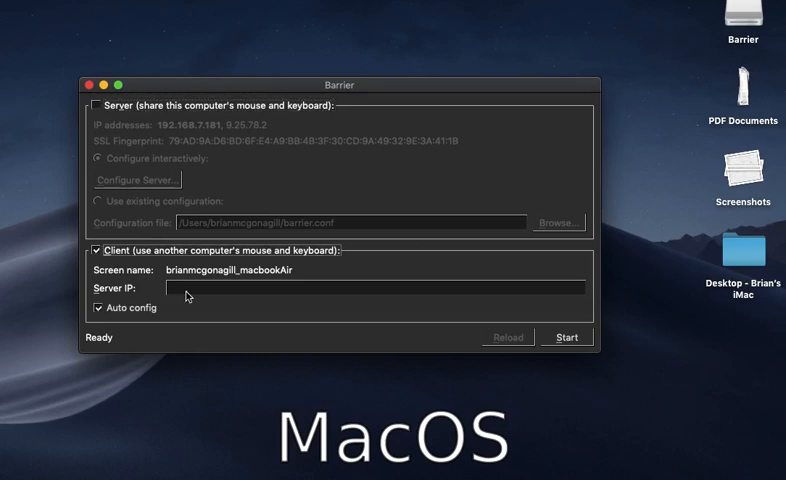
mouse_move(96, 153)
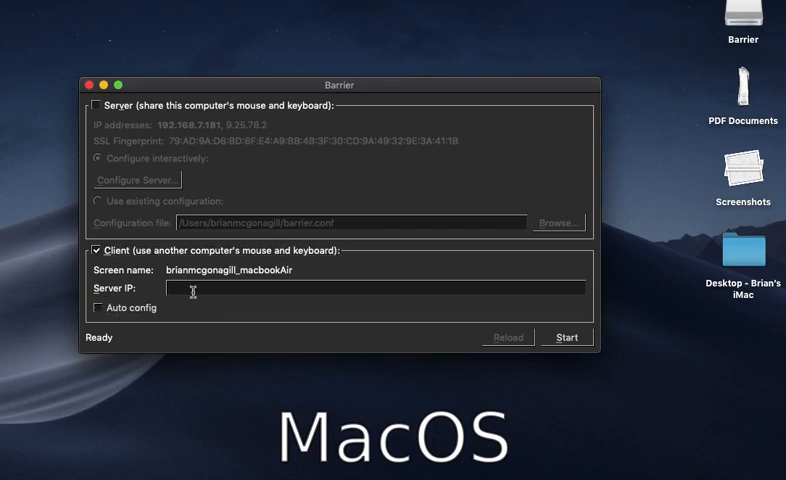
type("192.168")
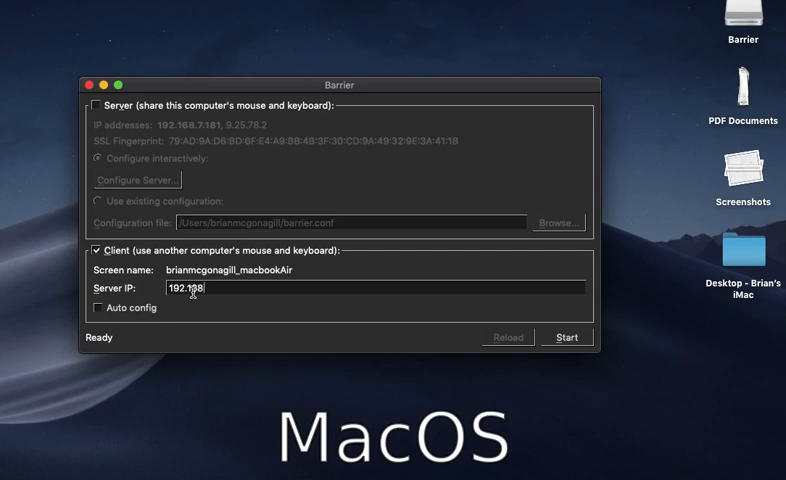
type(".7")
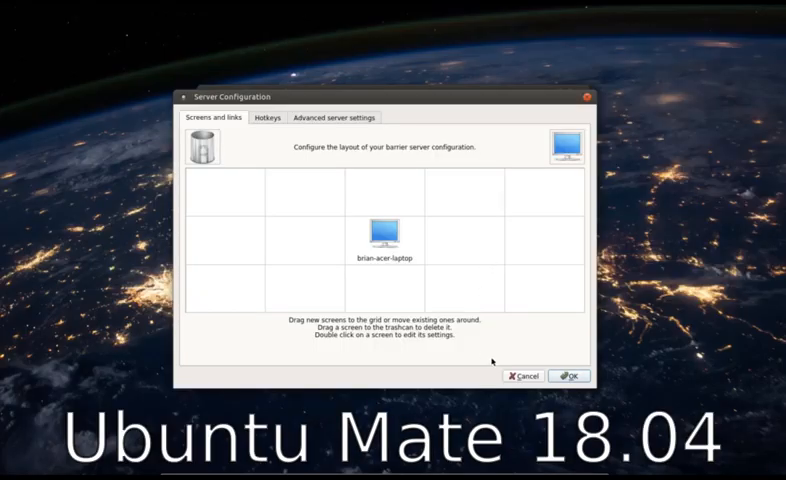
left_click(568, 375)
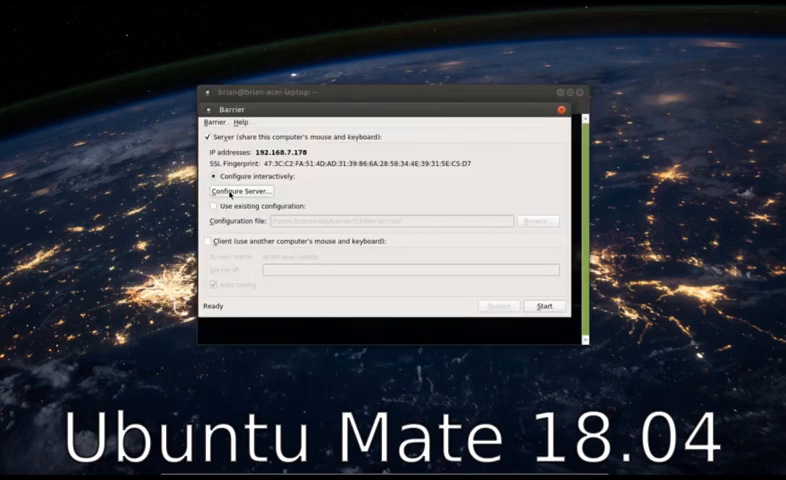
mouse_move(309, 181)
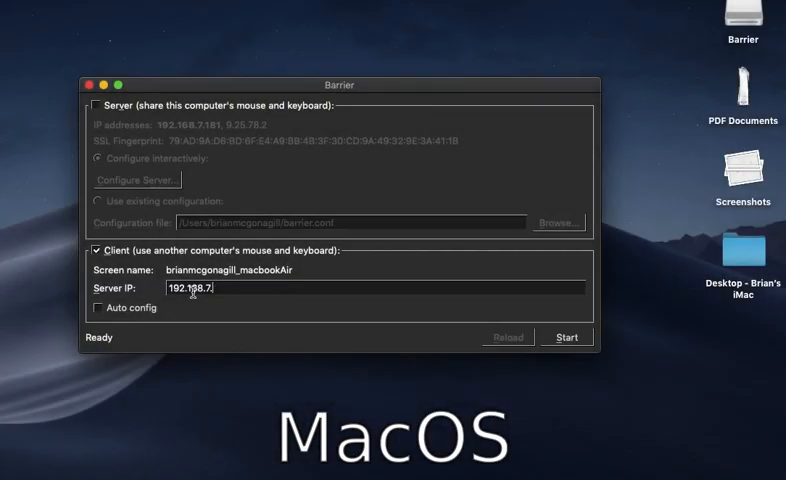
type("178")
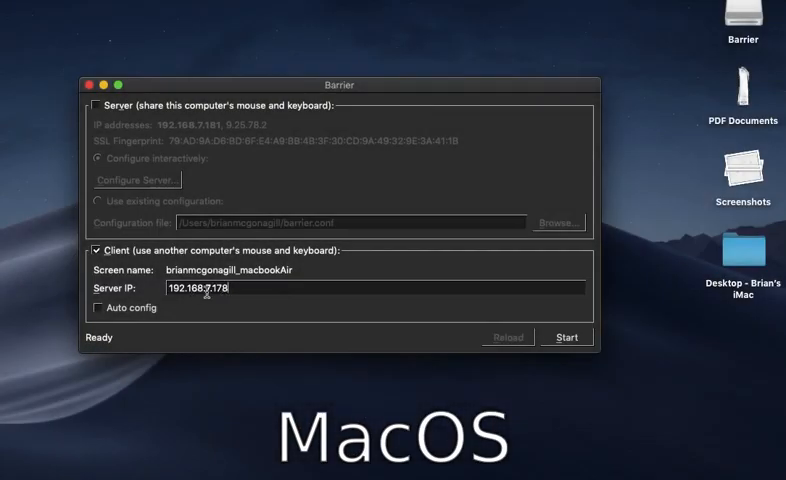
mouse_move(499, 304)
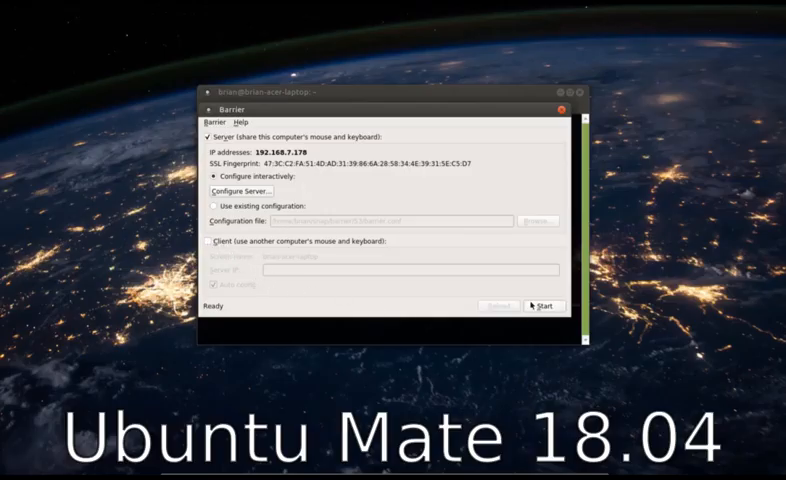
- Start the Ubuntu Barrier server and dismiss its connected notice
left_click(543, 306)
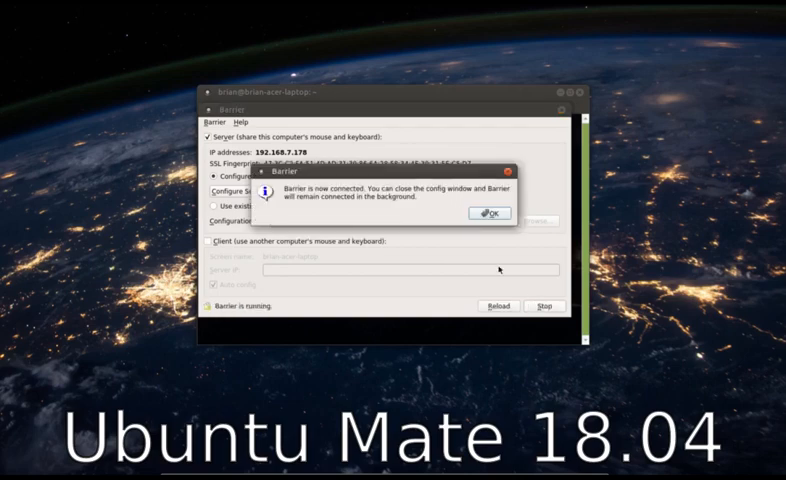
mouse_move(330, 198)
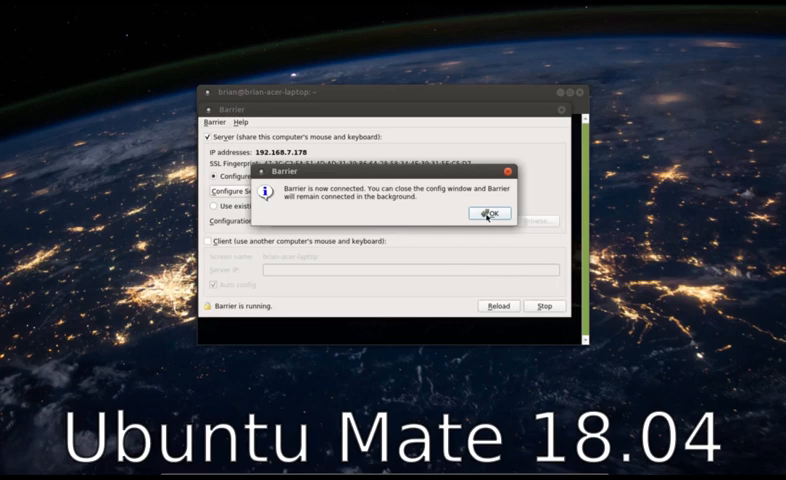
left_click(486, 213)
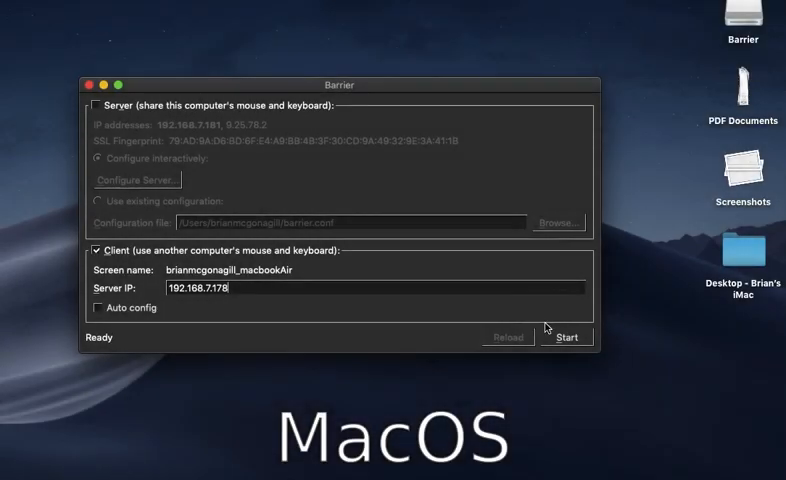
- Start the Mac client and answer Yes to trust the server's fingerprint
left_click(566, 337)
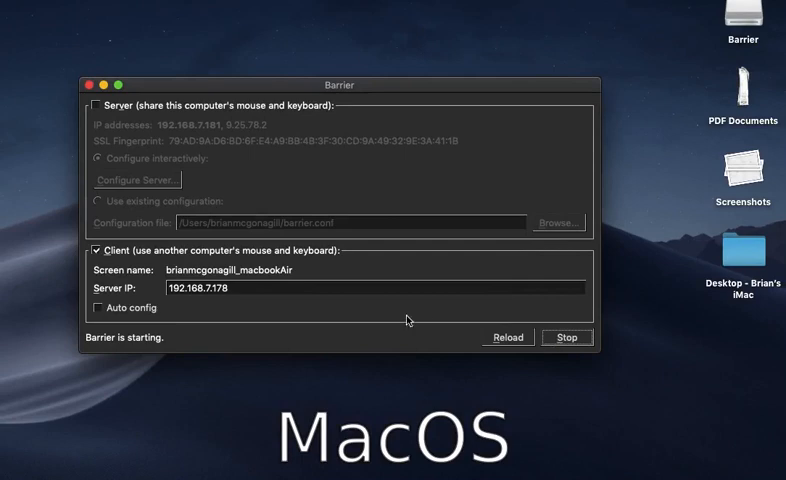
mouse_move(322, 323)
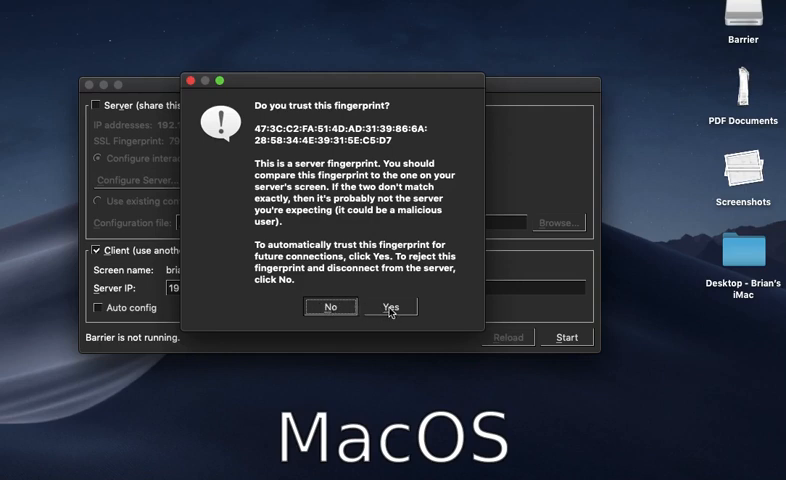
left_click(391, 306)
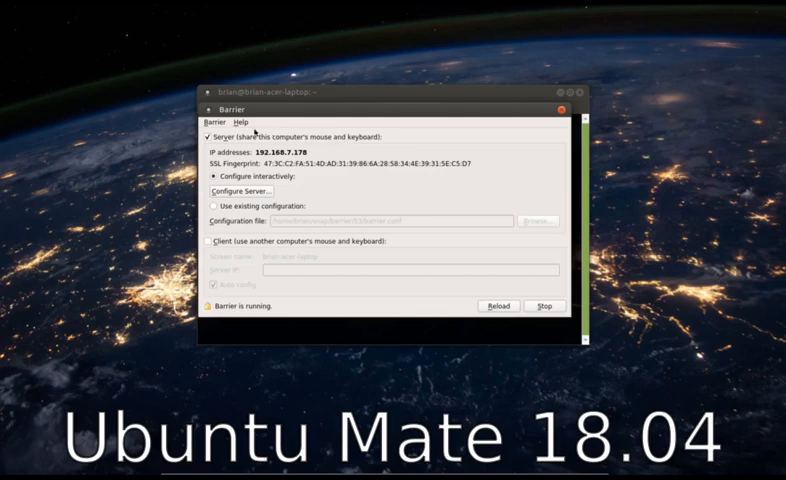
- Open Configure Server on Ubuntu and select the Unnamed screen in the grid
left_click(241, 191)
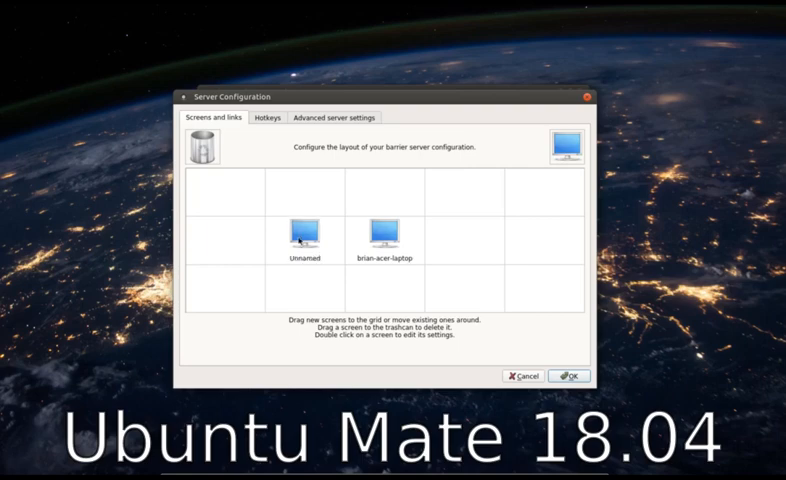
mouse_move(362, 300)
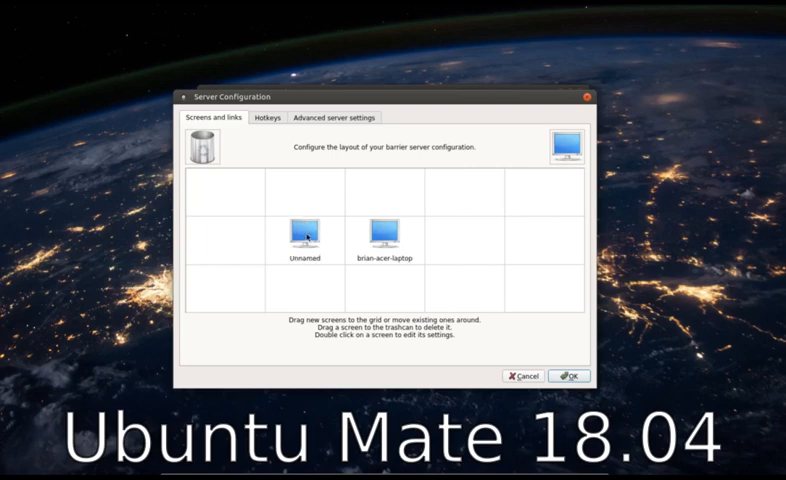
left_click(306, 235)
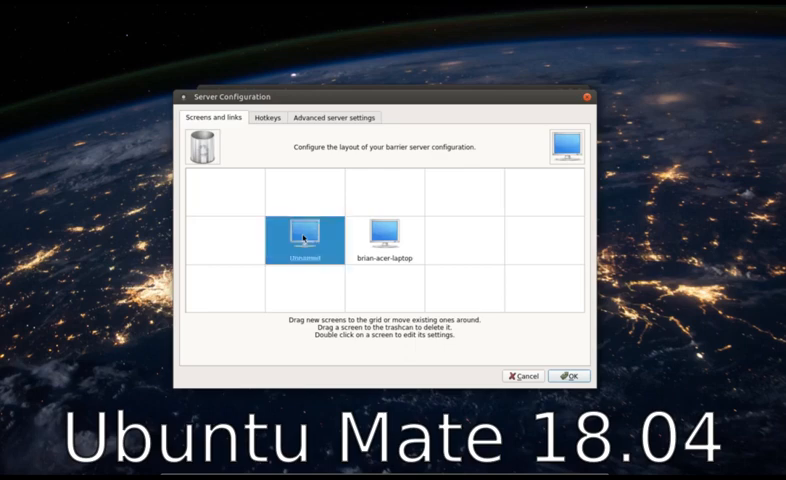
- Rename the Unnamed screen to brianmcgonagill_macbookAir
double_click(293, 238)
type("brianmcgonagill")
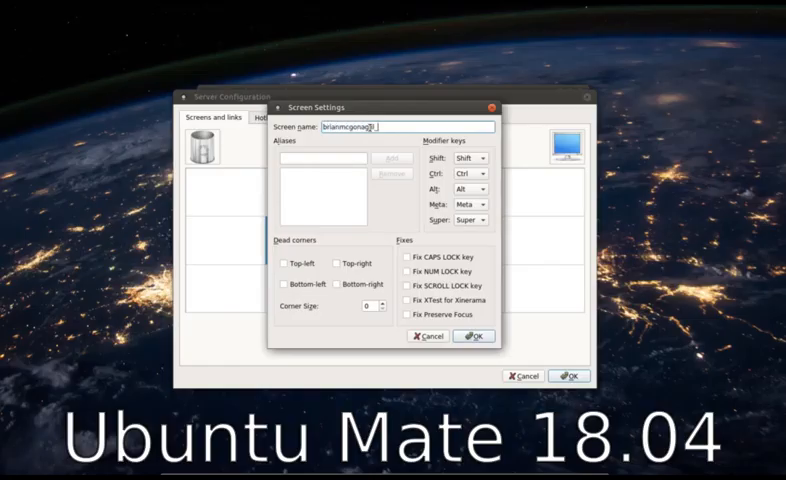
type("_macbook")
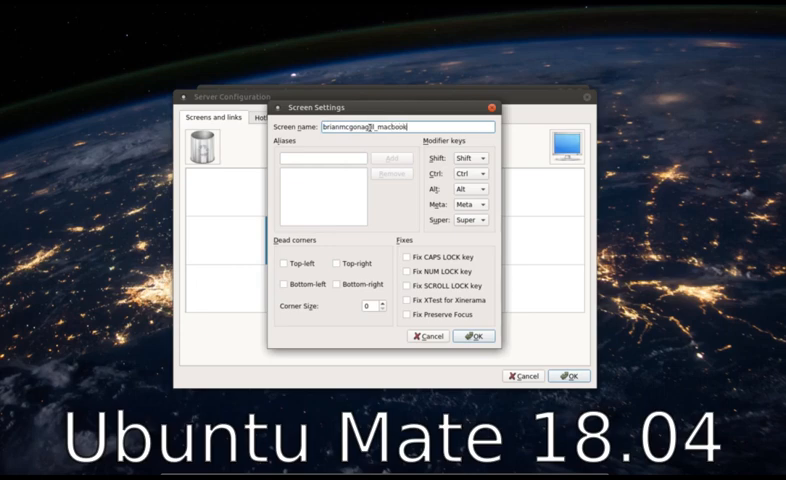
type("Air")
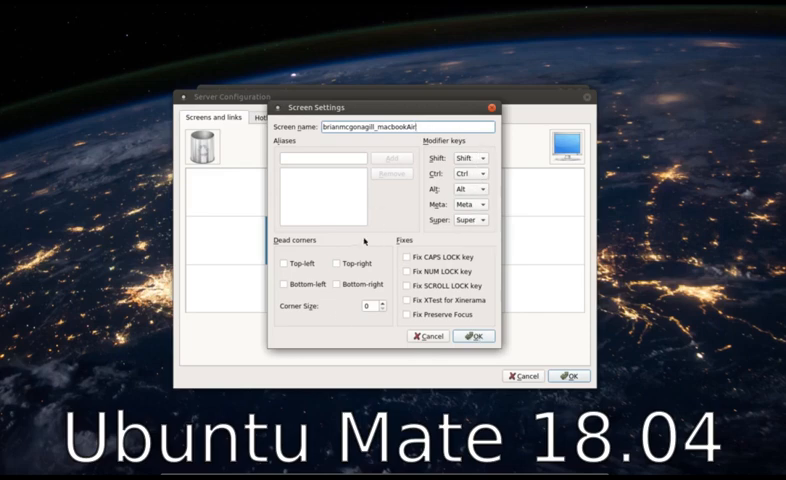
mouse_move(350, 288)
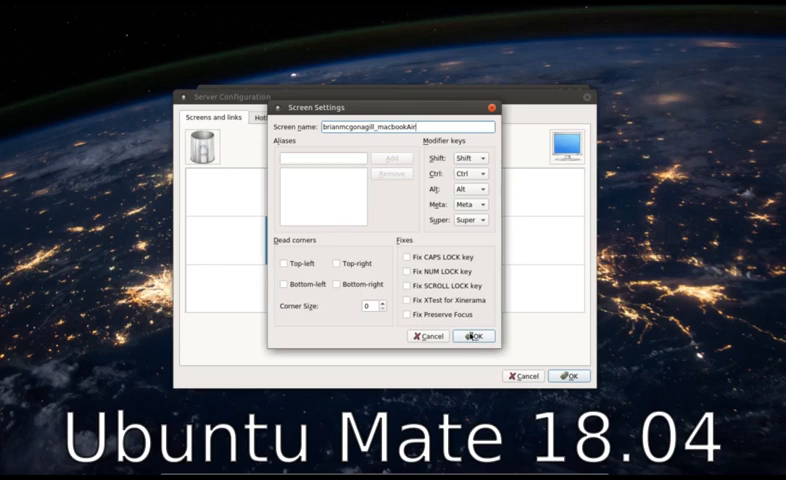
left_click(472, 336)
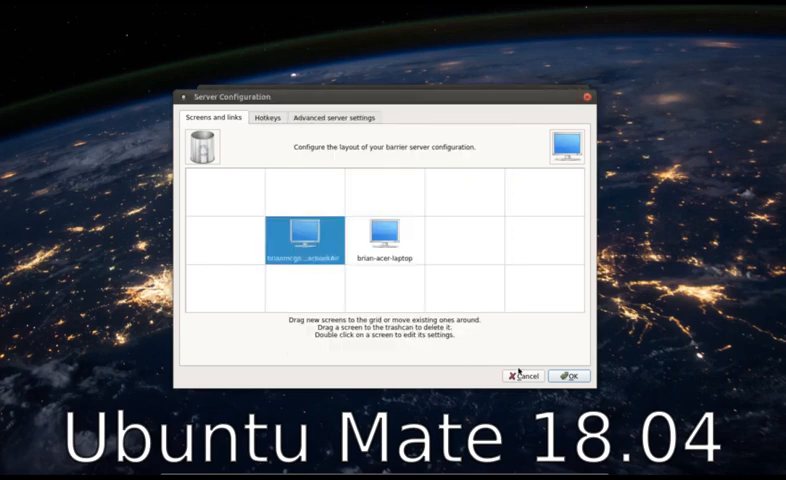
mouse_move(290, 145)
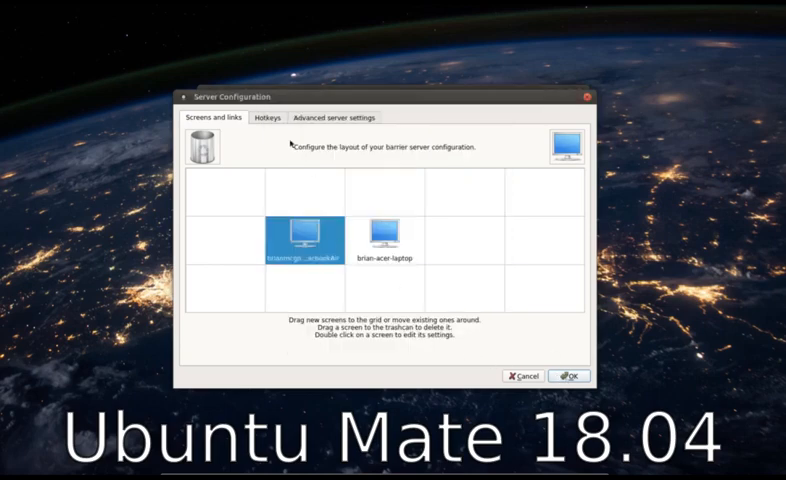
mouse_move(300, 235)
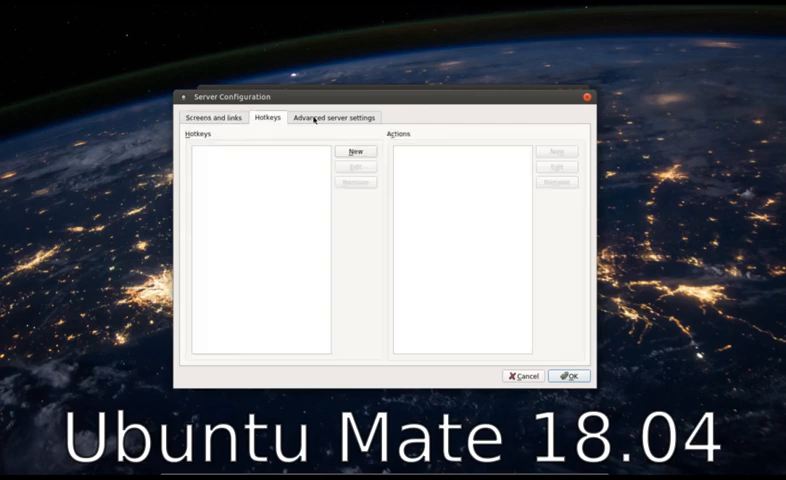
- Browse the Hotkeys, Advanced server settings and Screens and links tabs
left_click(327, 117)
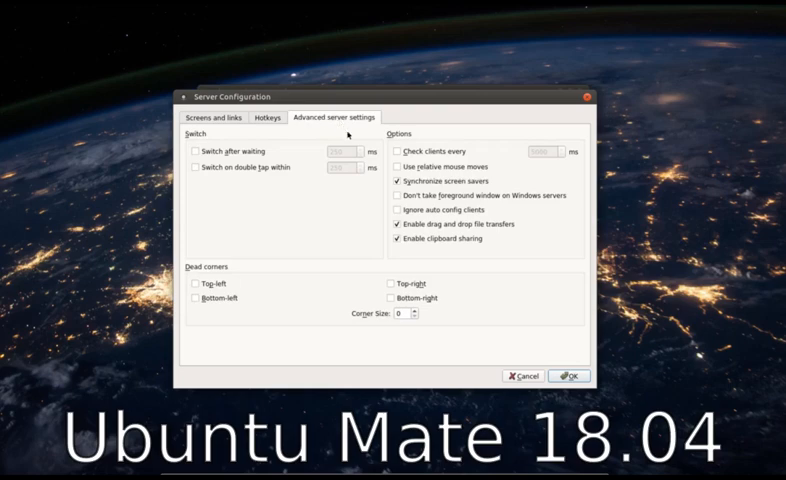
left_click(217, 117)
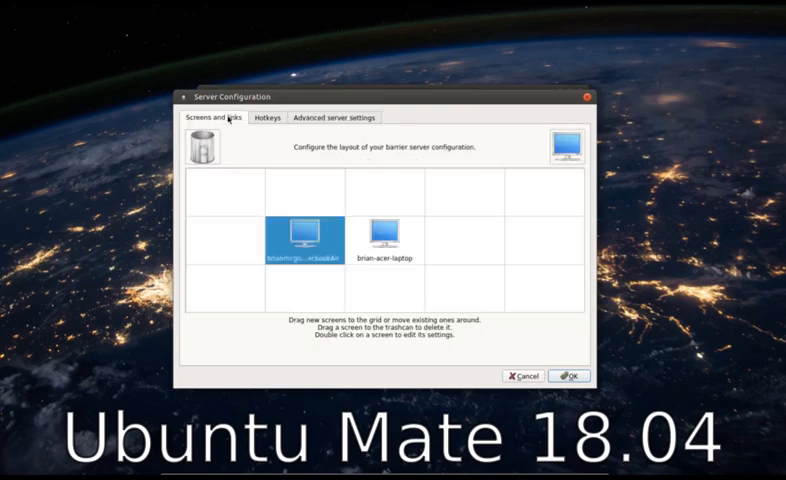
left_click(266, 117)
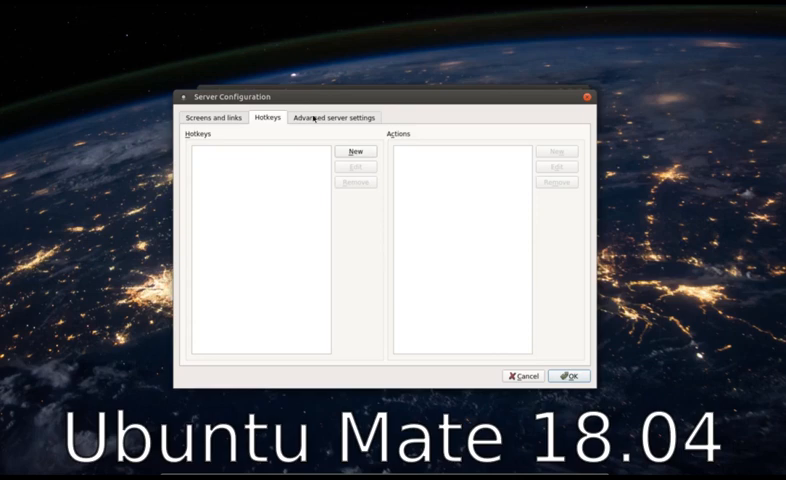
left_click(332, 117)
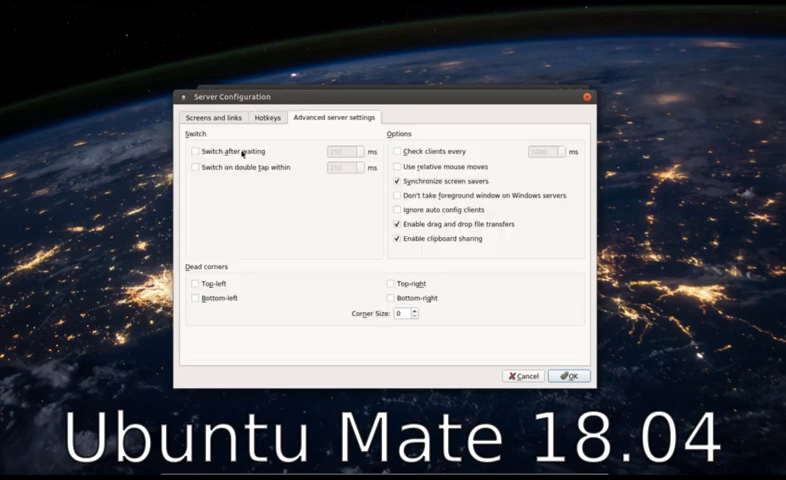
mouse_move(262, 180)
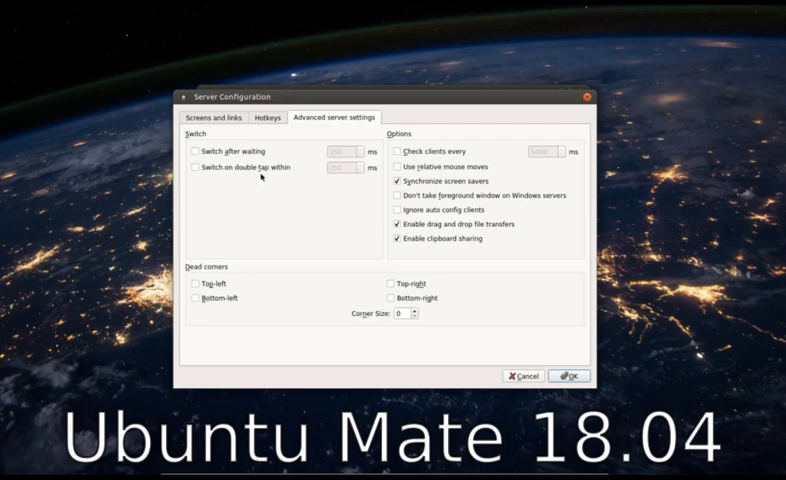
mouse_move(356, 155)
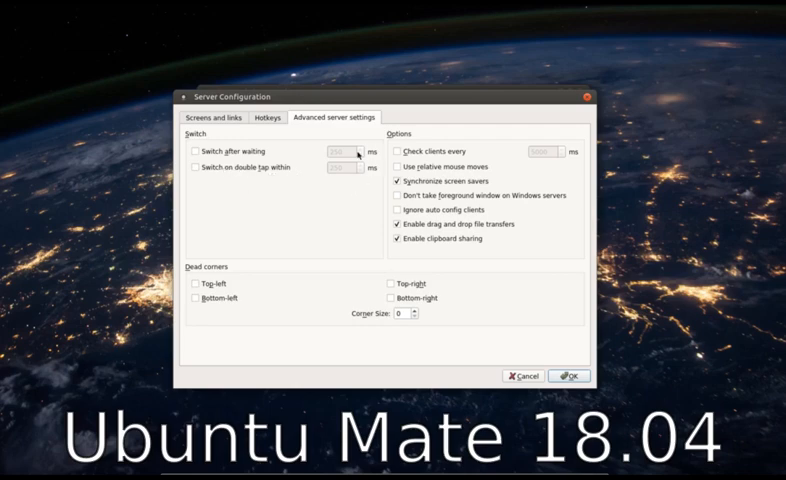
mouse_move(301, 183)
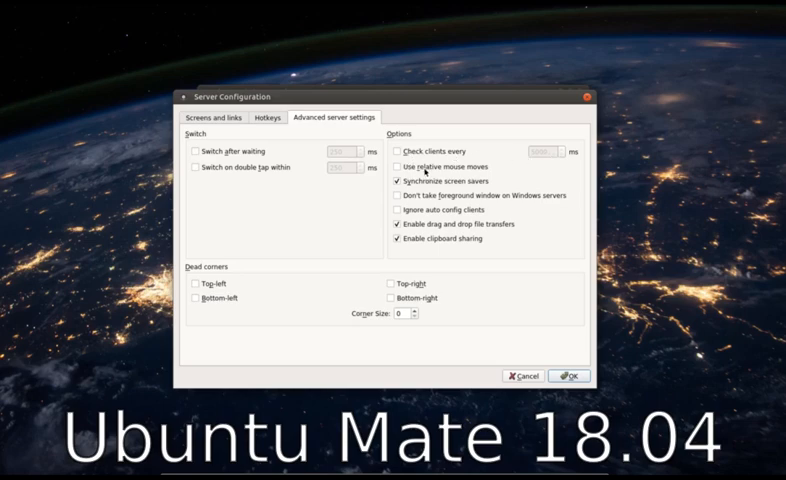
mouse_move(360, 310)
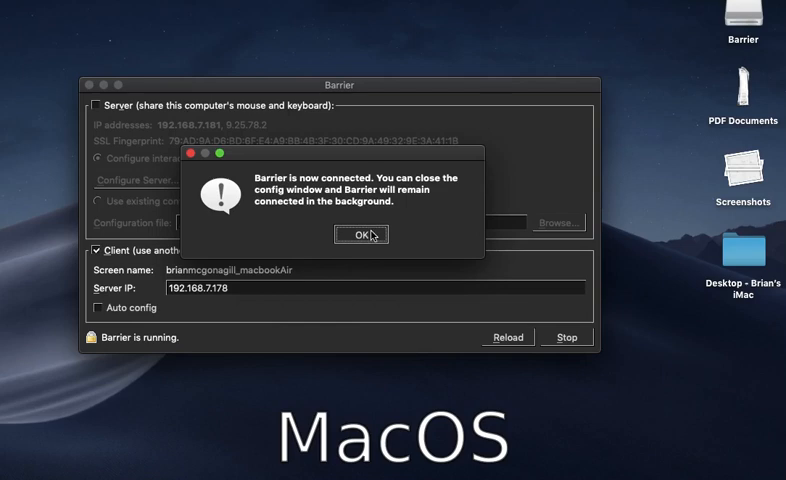
mouse_move(351, 247)
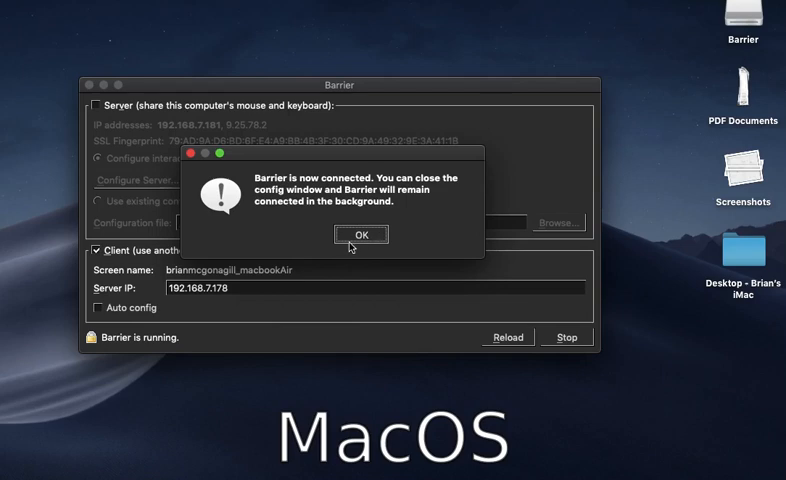
mouse_move(349, 247)
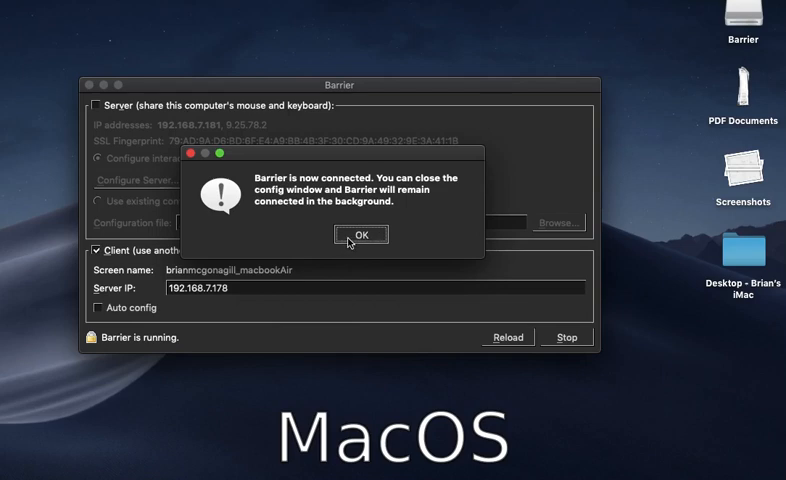
- Dismiss the Mac client's 'Barrier is now connected' notice
left_click(360, 234)
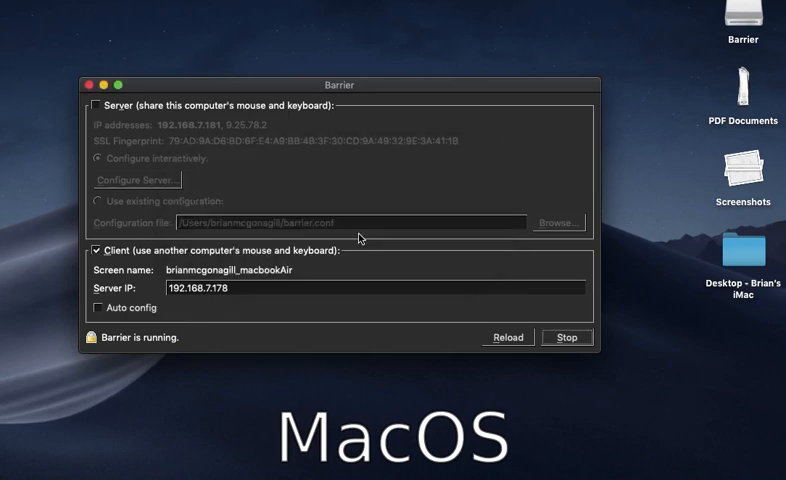
mouse_move(454, 334)
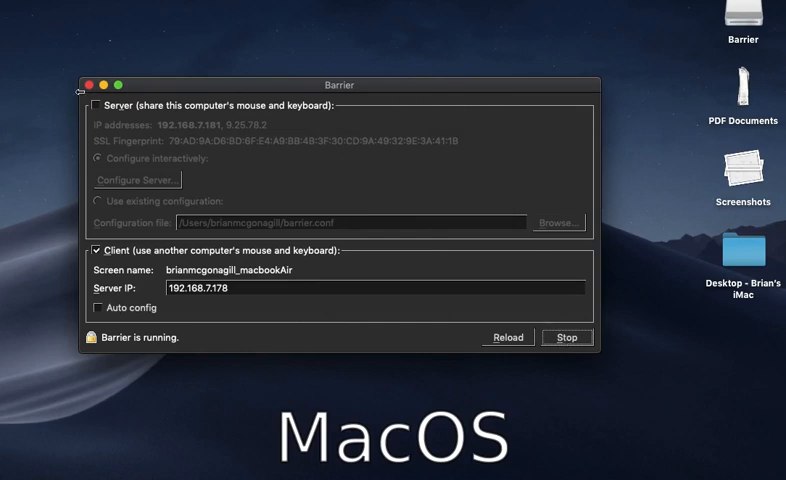
- Close the Mac Barrier client window, leaving the client connected in the background
left_click(93, 85)
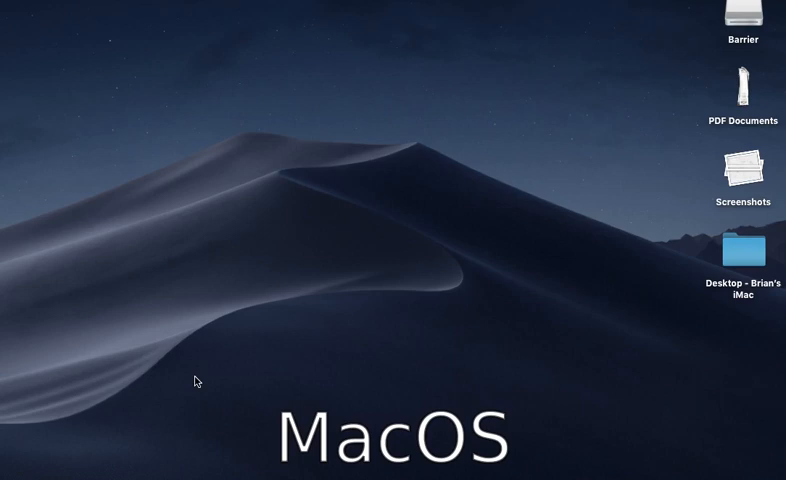
- Launch Terminal through Spotlight and run 'ls' to list the Mac home folder
key("cmd+space")
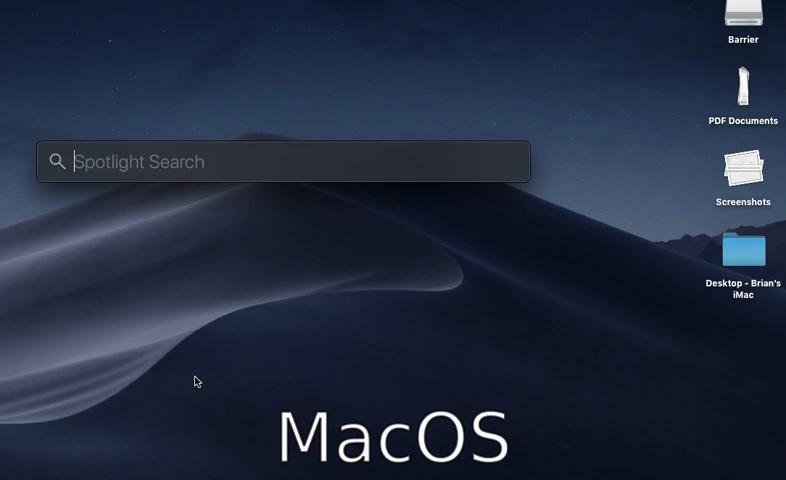
type("terminal")
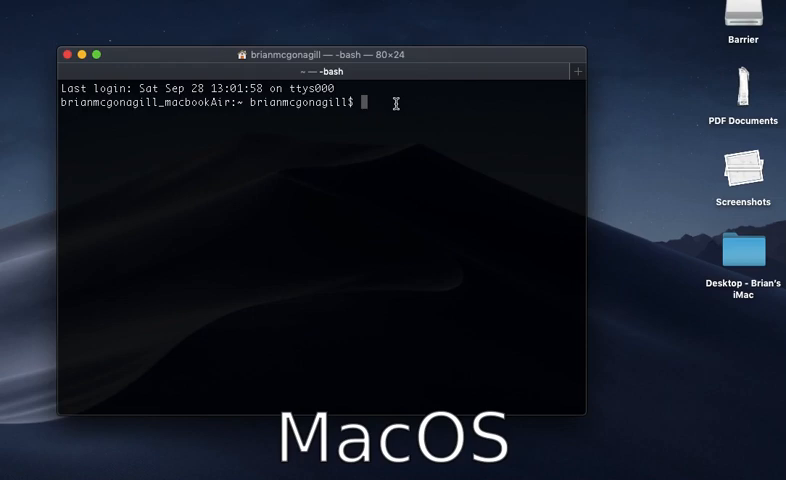
type("ls")
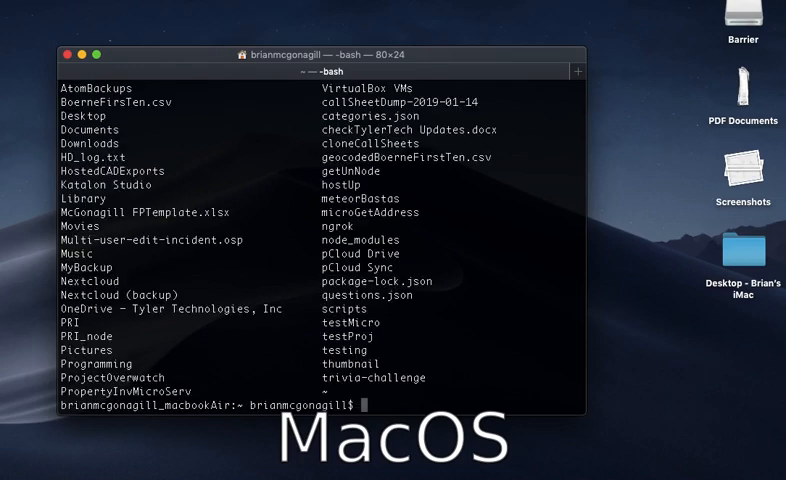